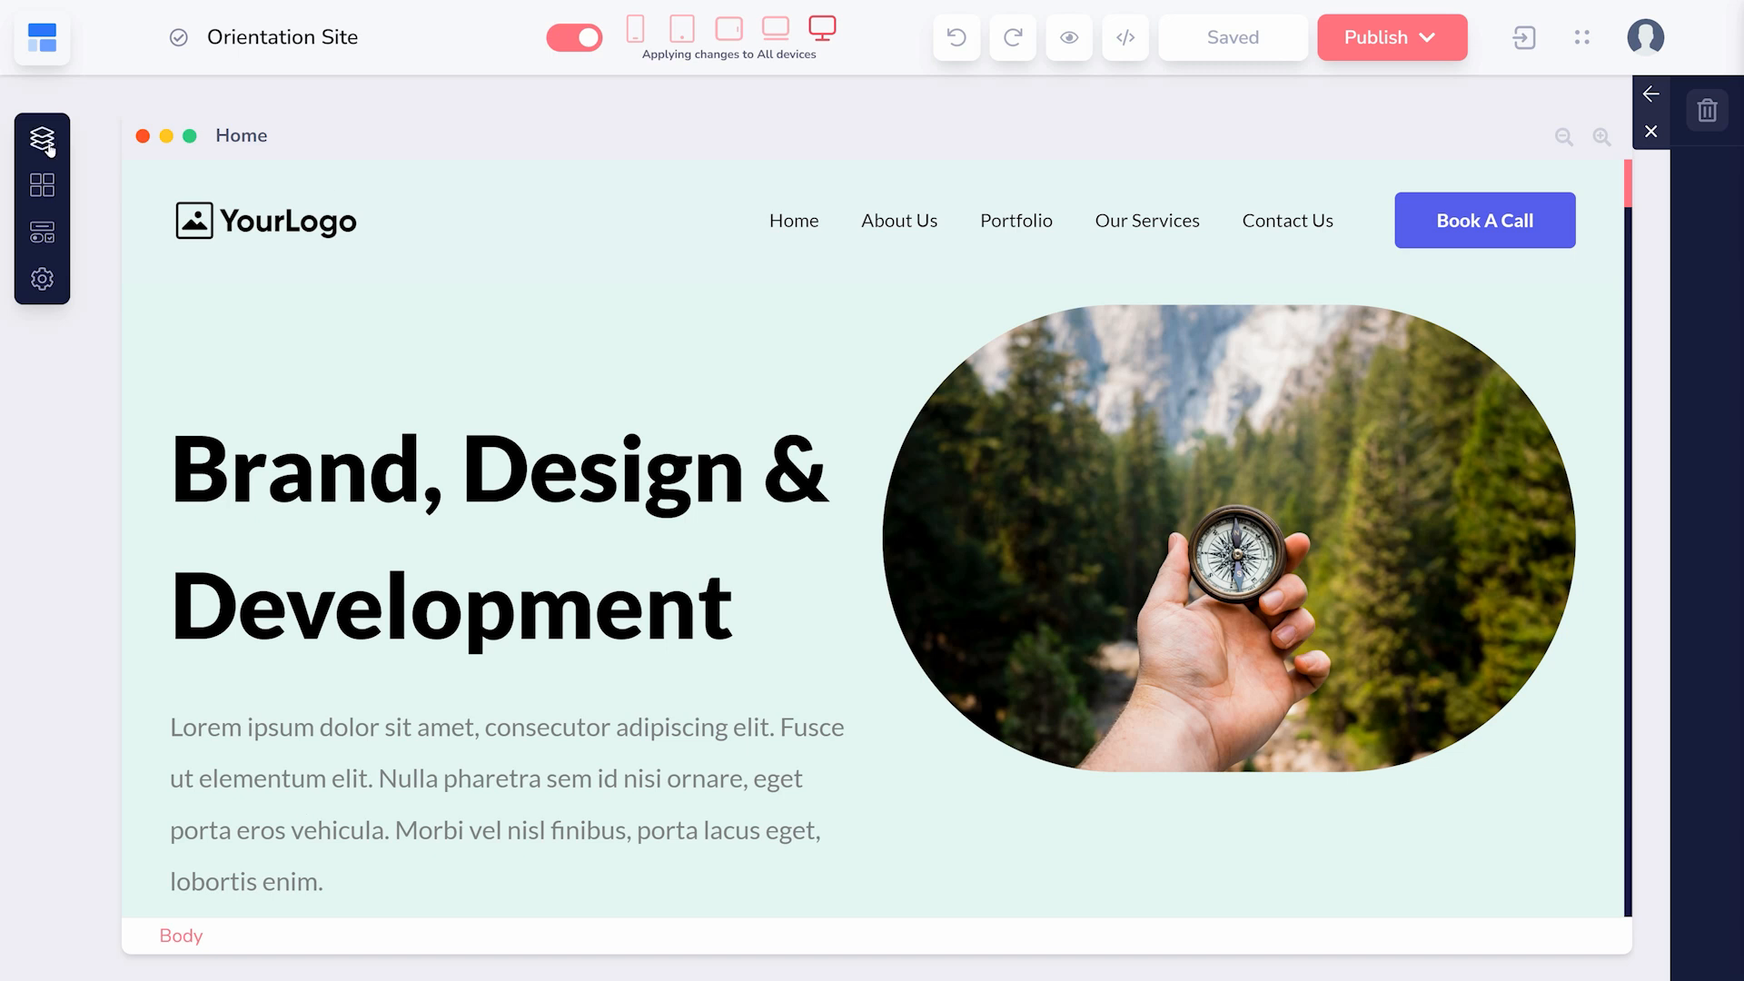
# Add a new popup from the Assets panel's Popups section, creating Popup 1
pyautogui.click(41, 139)
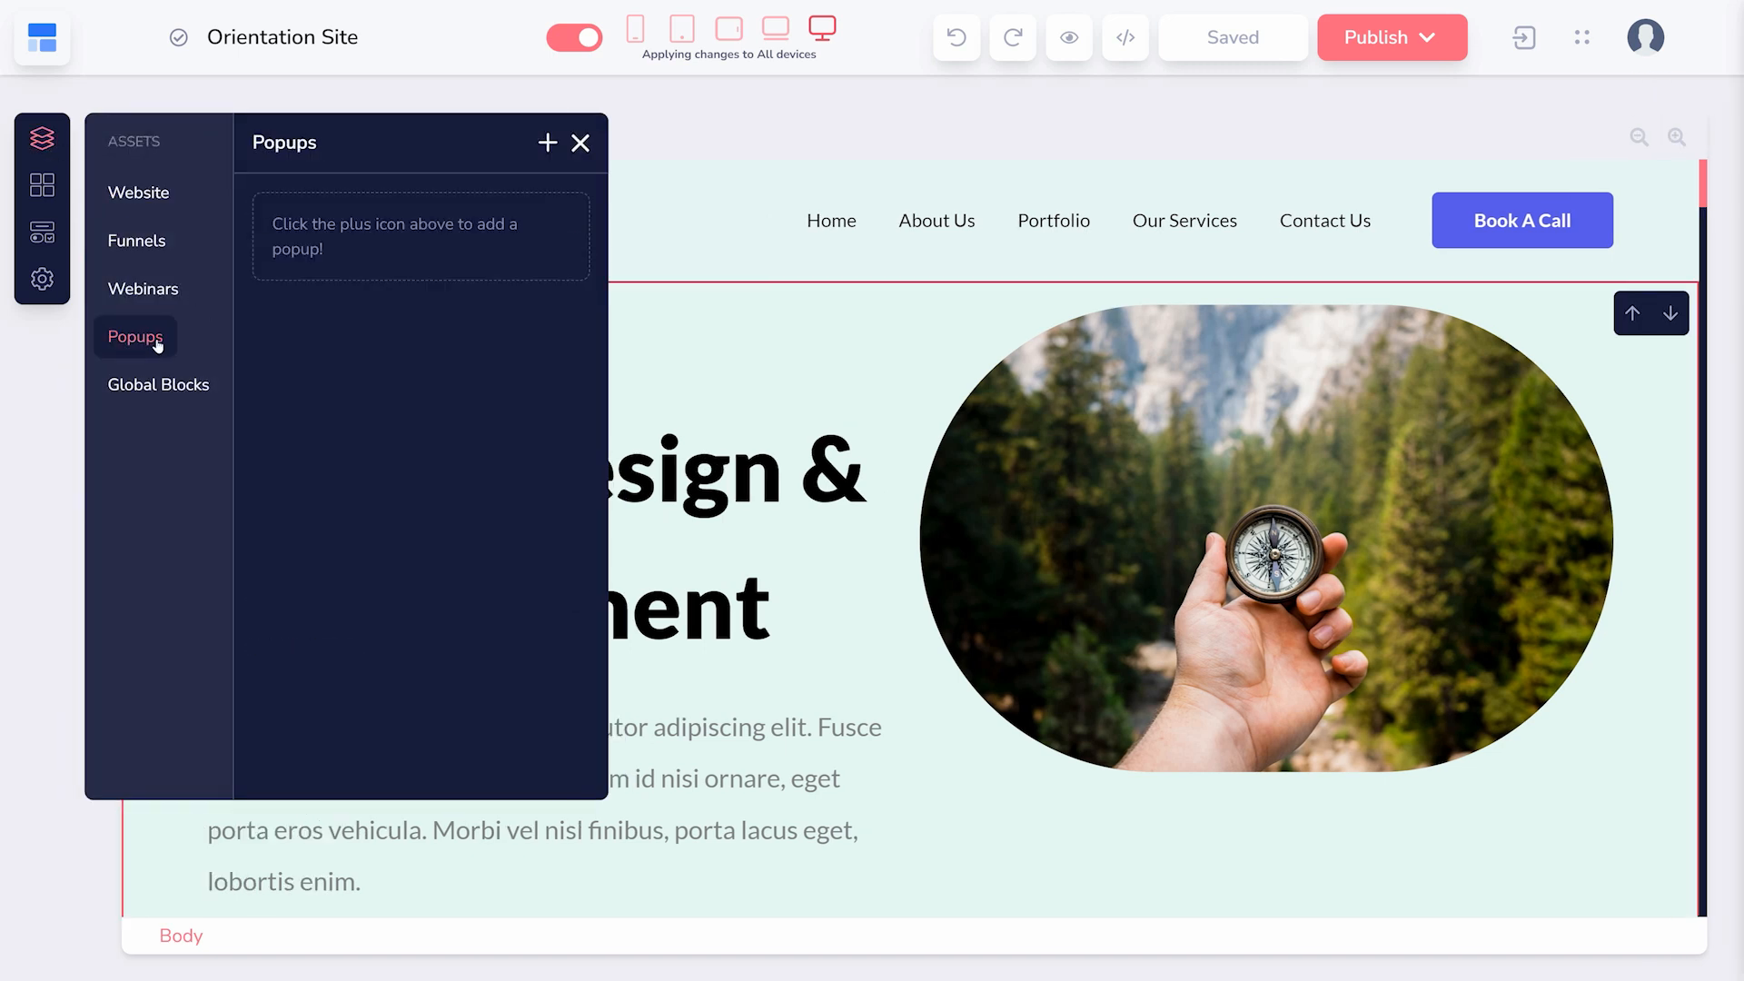
pyautogui.click(545, 143)
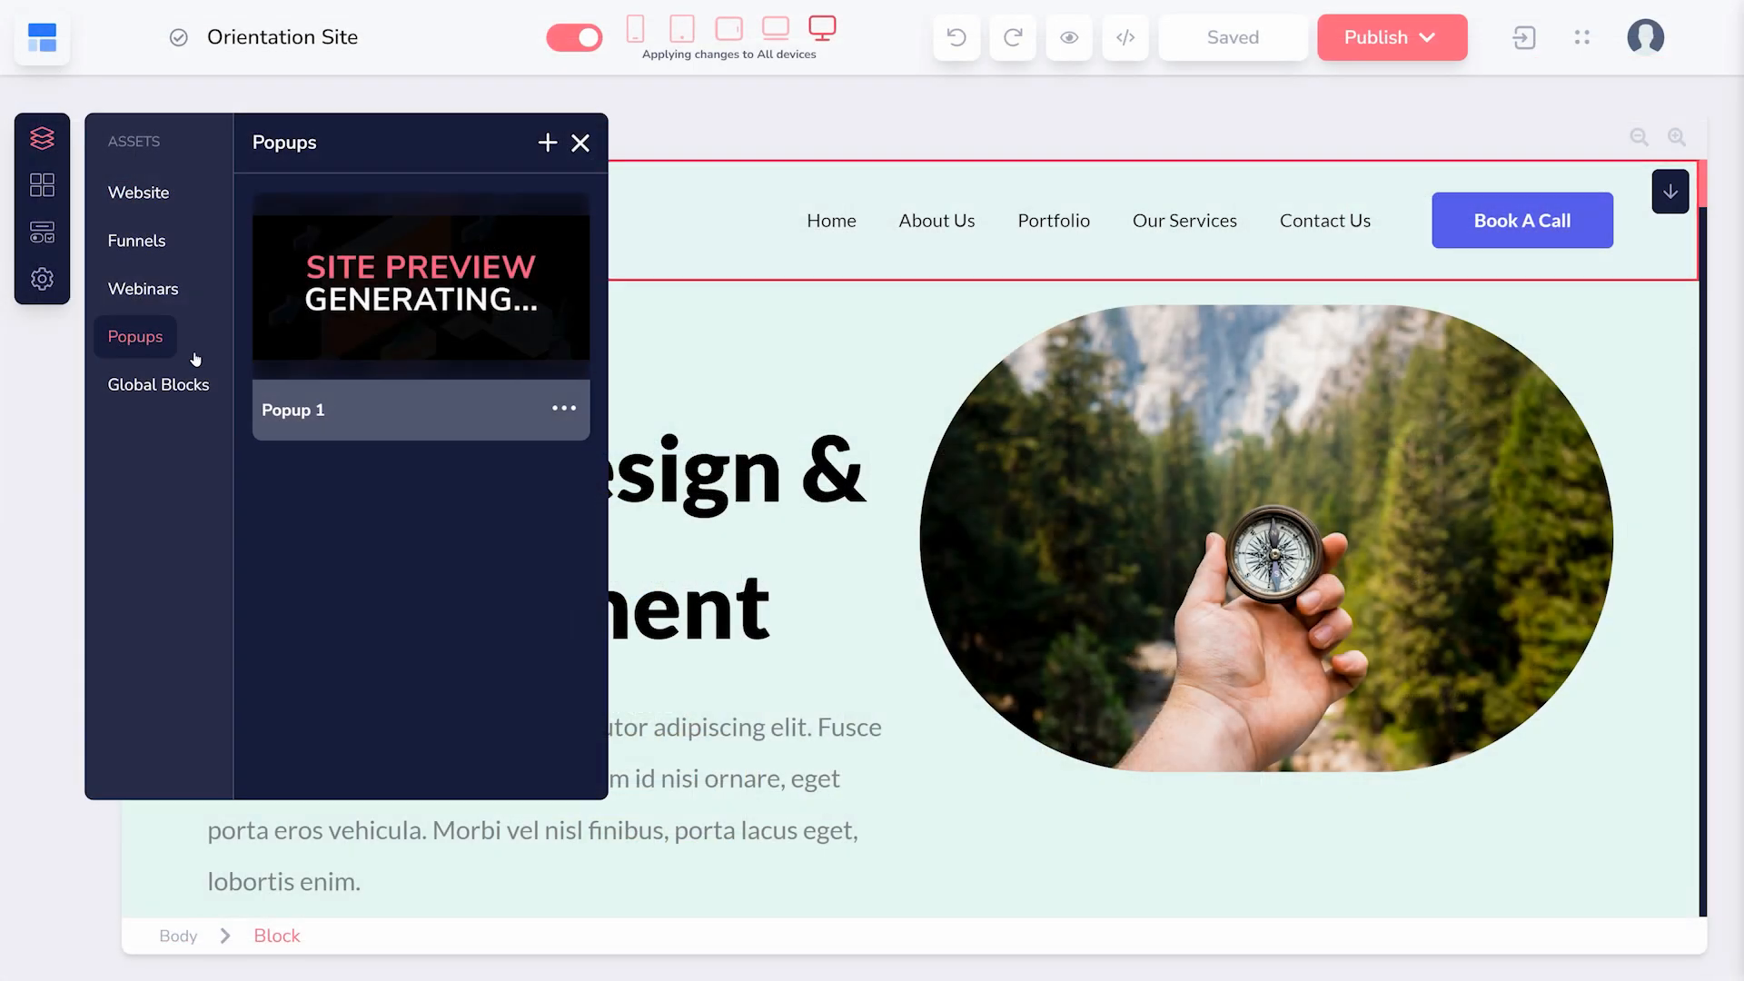
# Set Popup 1's Type to Exit in its Edit Settings panel
pyautogui.click(564, 410)
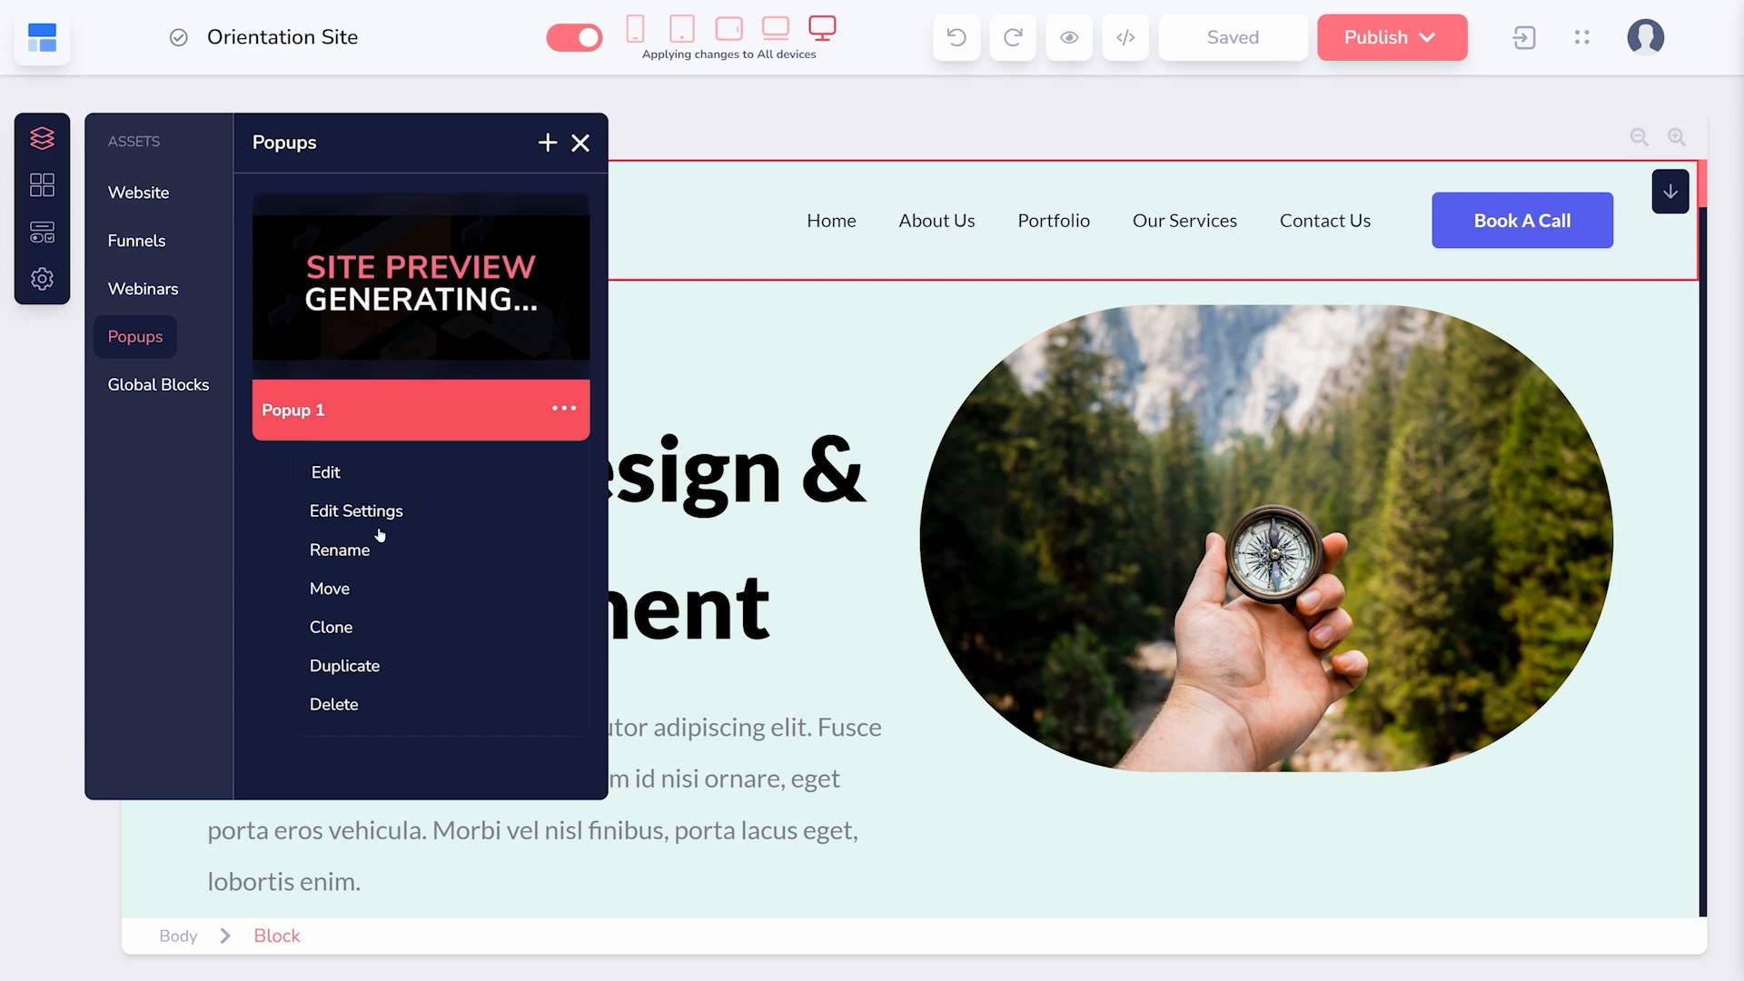
pyautogui.click(356, 511)
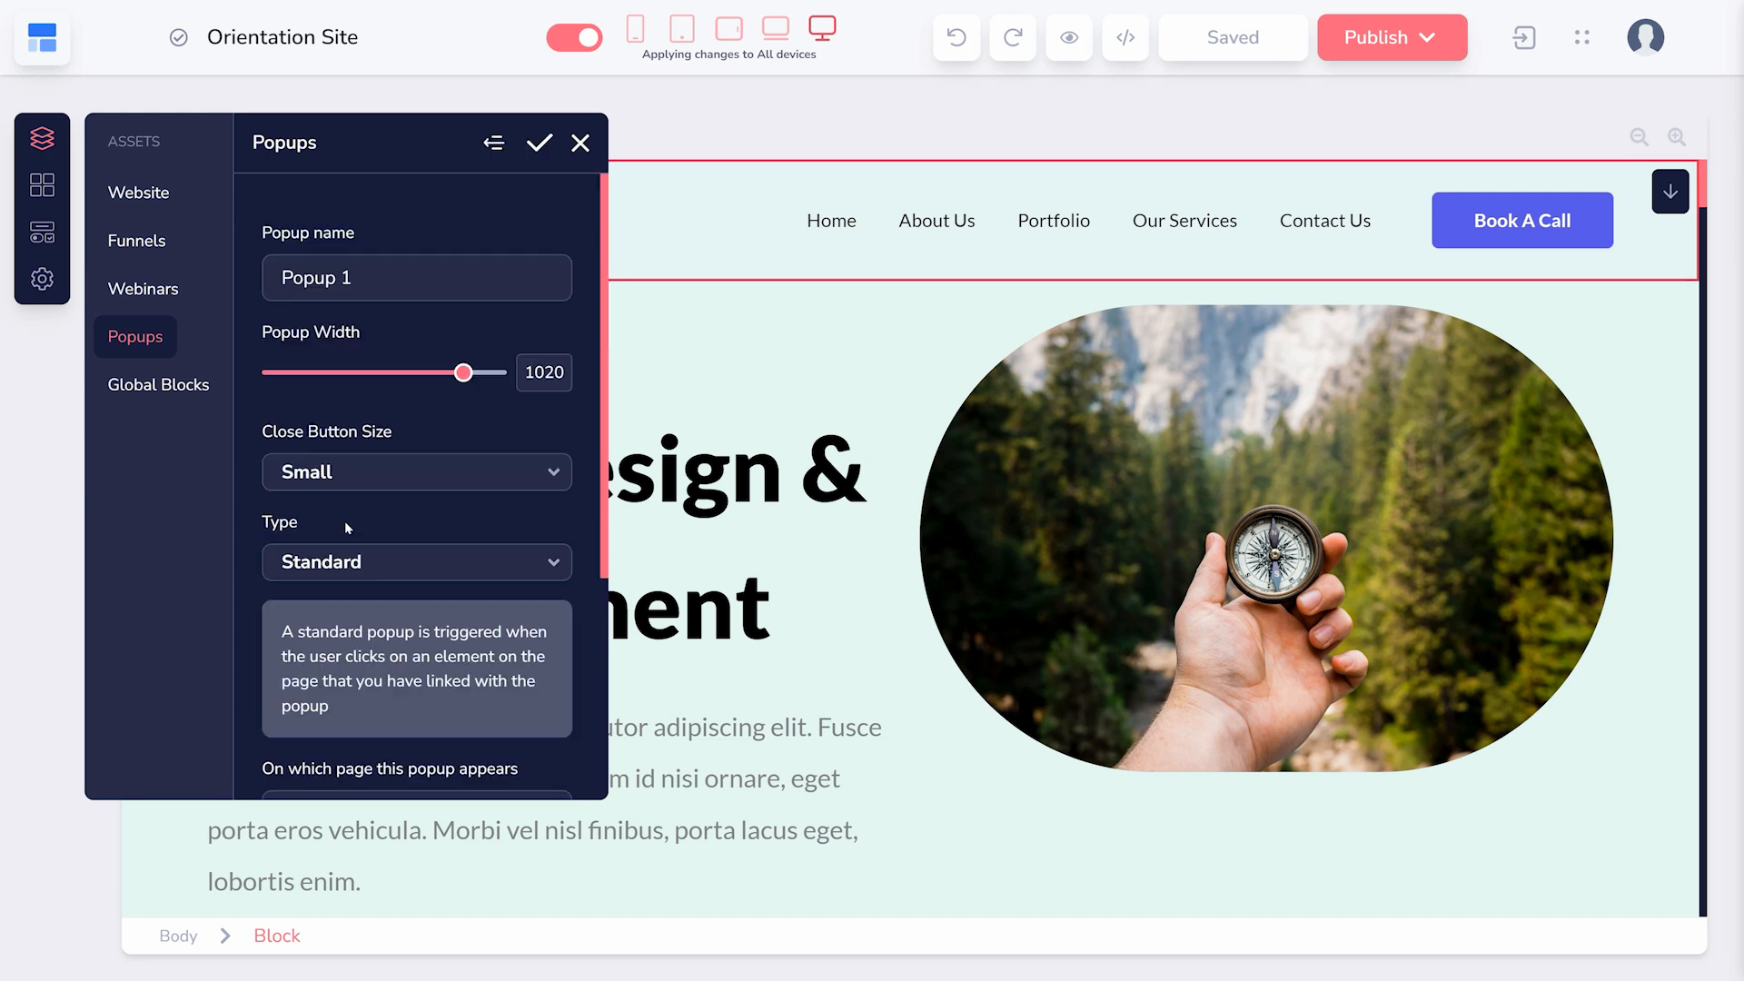
pyautogui.scroll(-3)
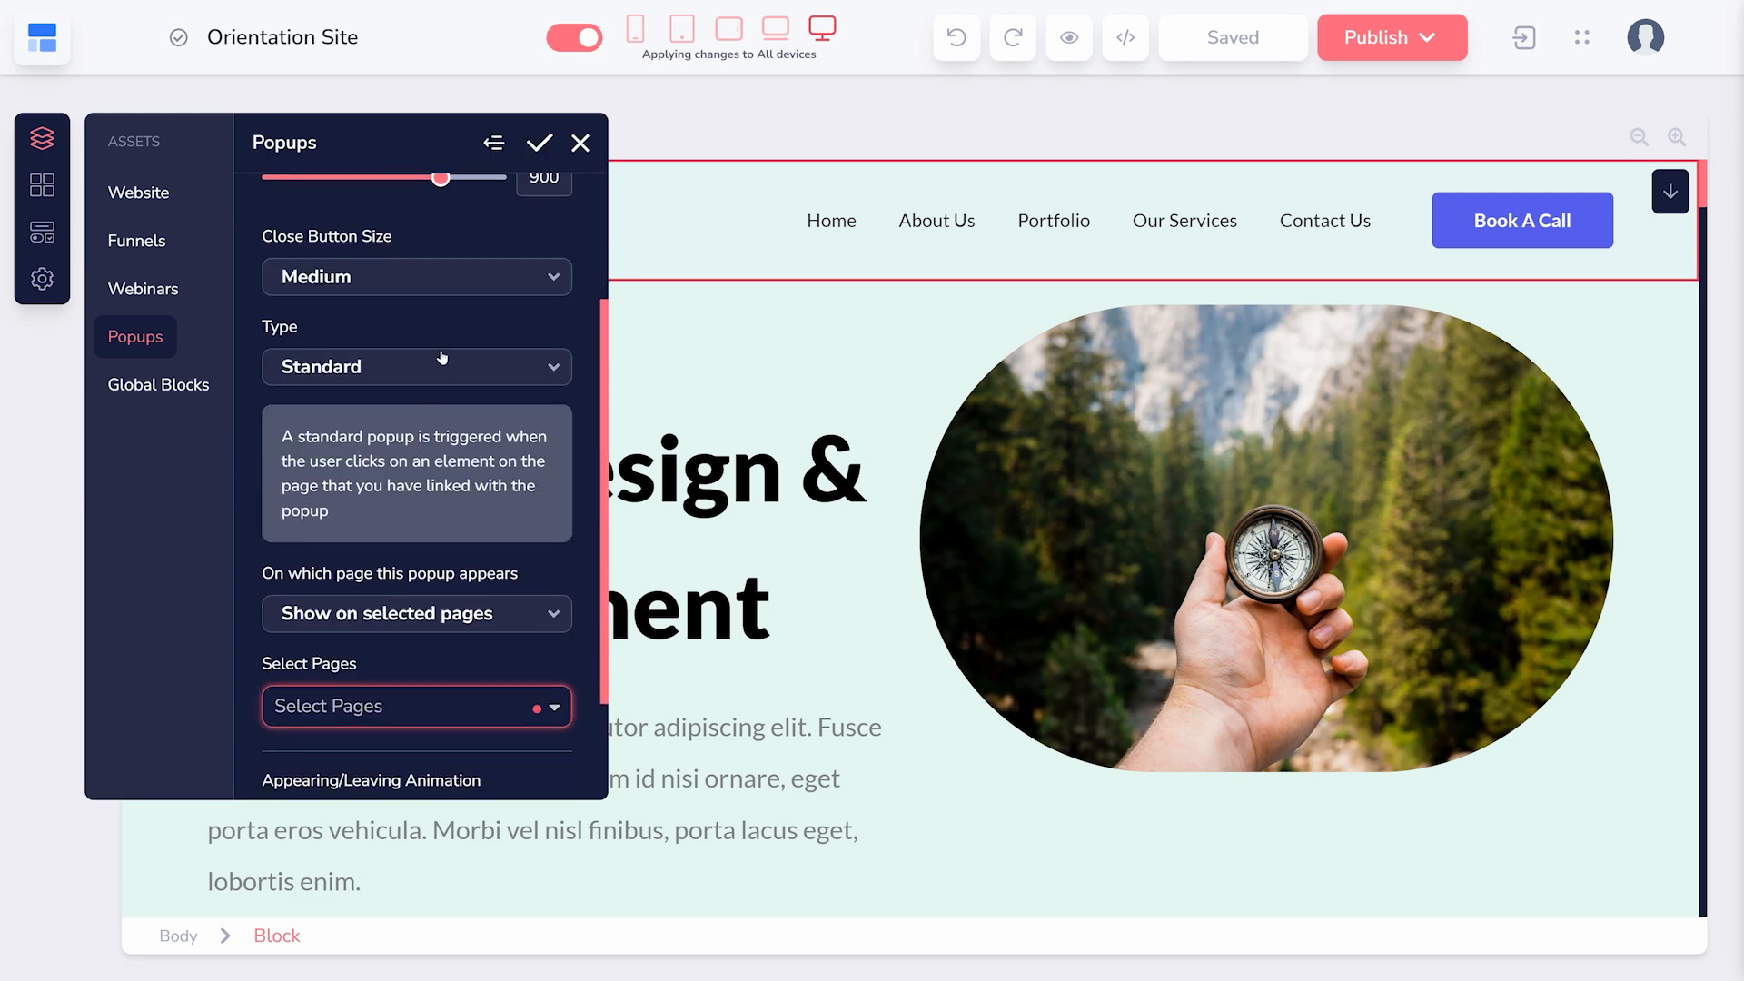
pyautogui.click(416, 367)
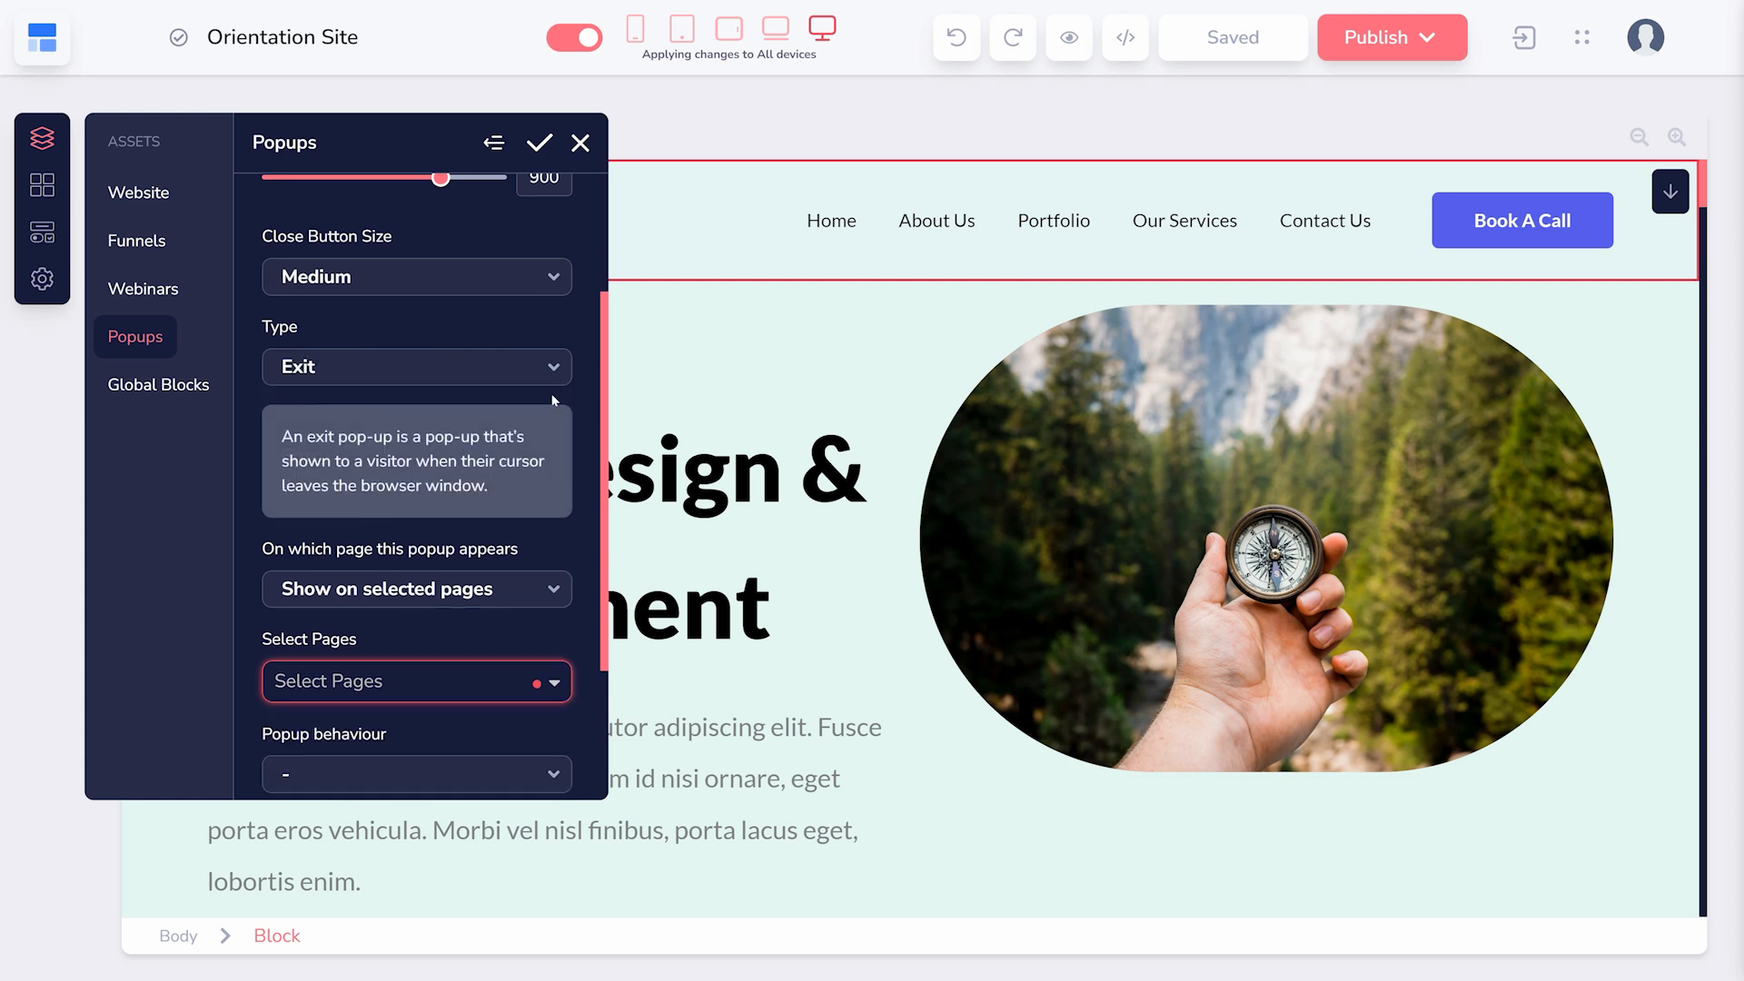
pyautogui.scroll(-3)
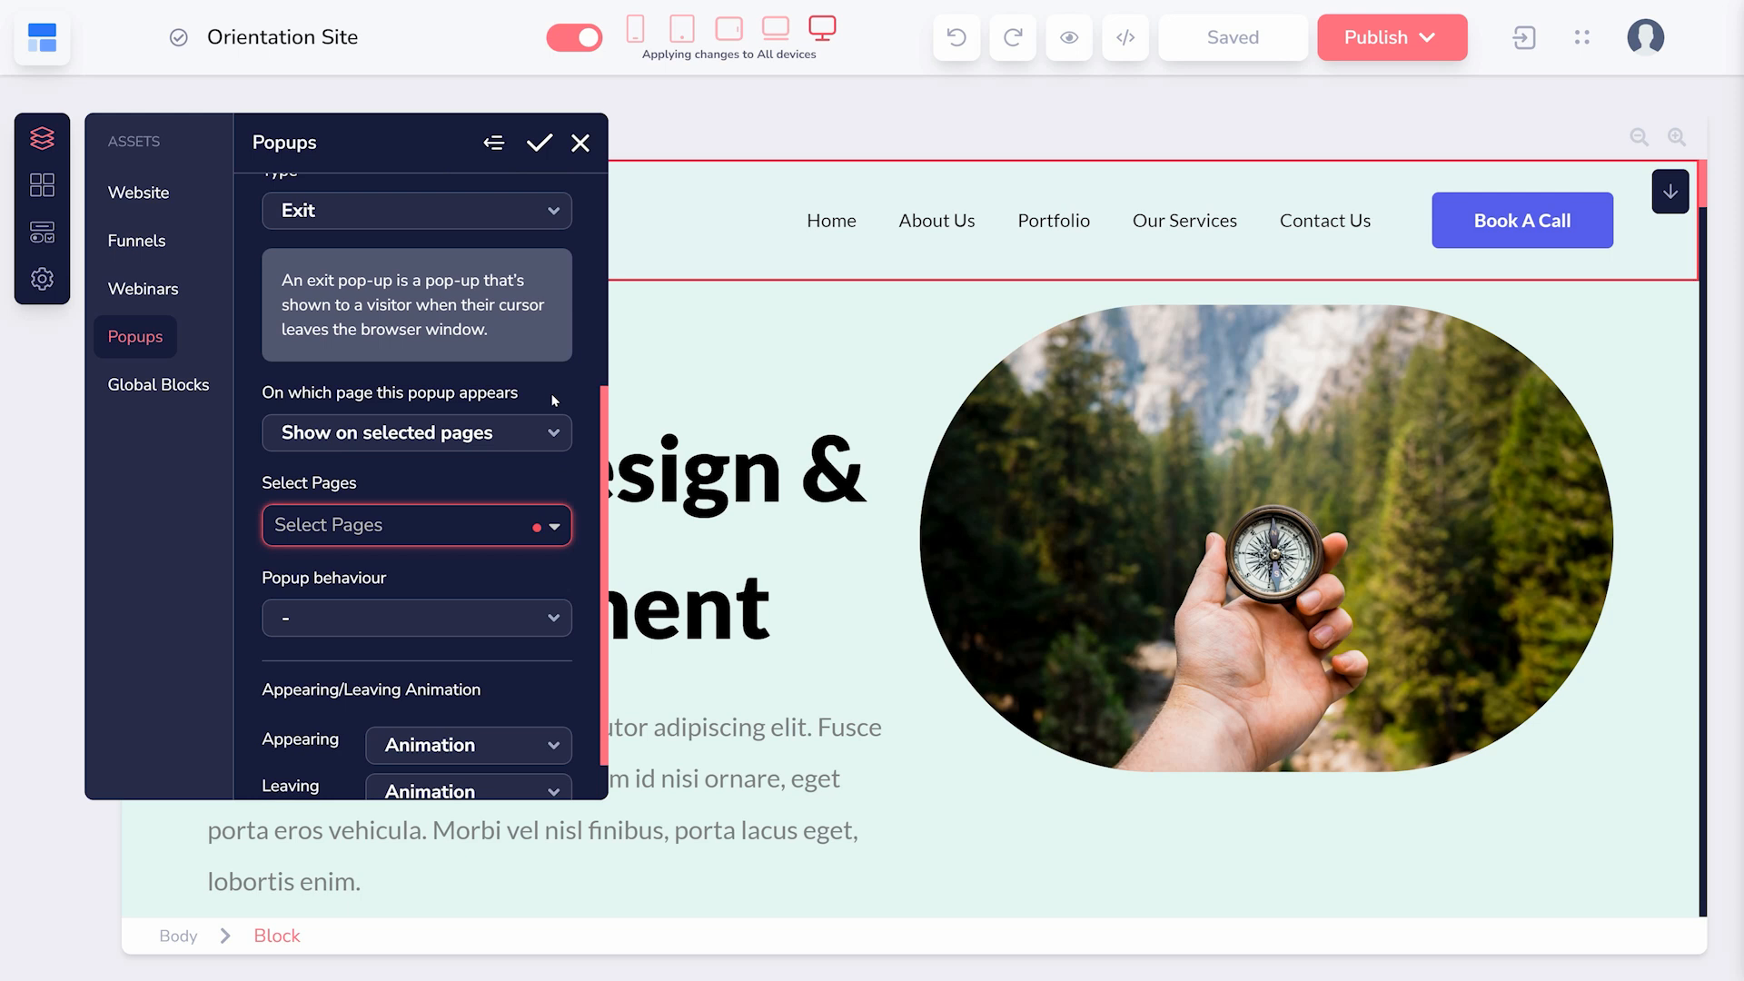
# Limit Popup 1 to the Home page with behaviour 'Only show on first visit'
pyautogui.click(415, 432)
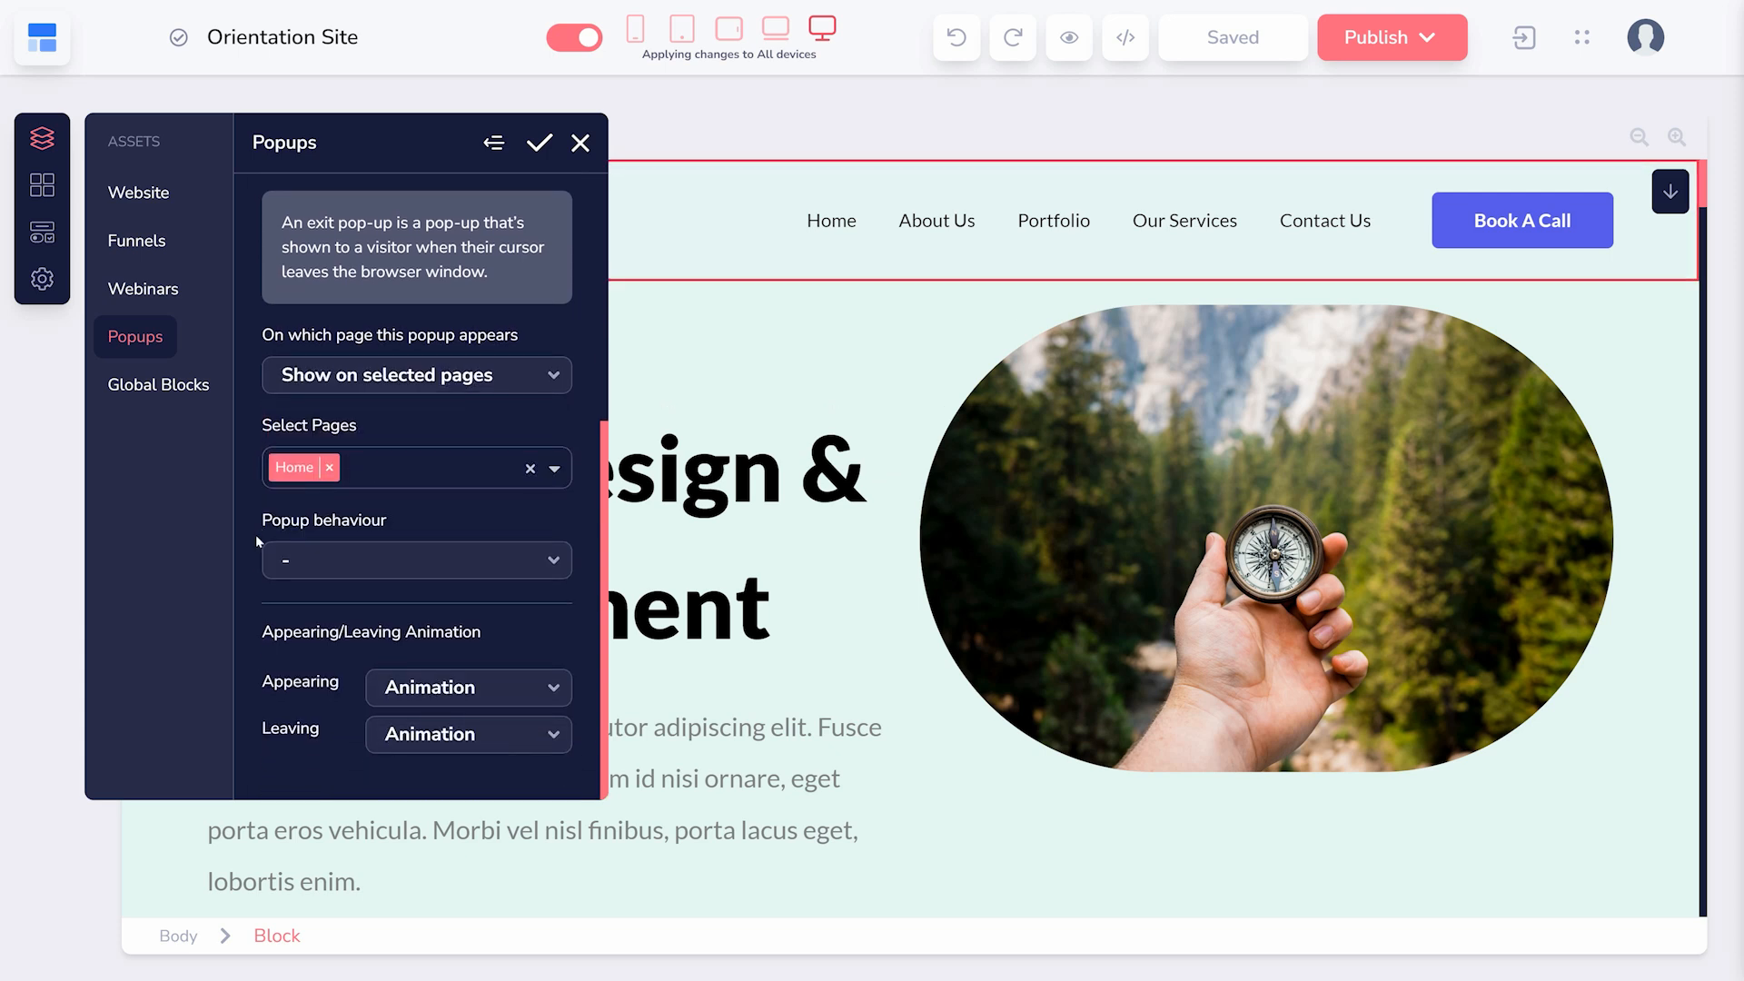
pyautogui.click(416, 560)
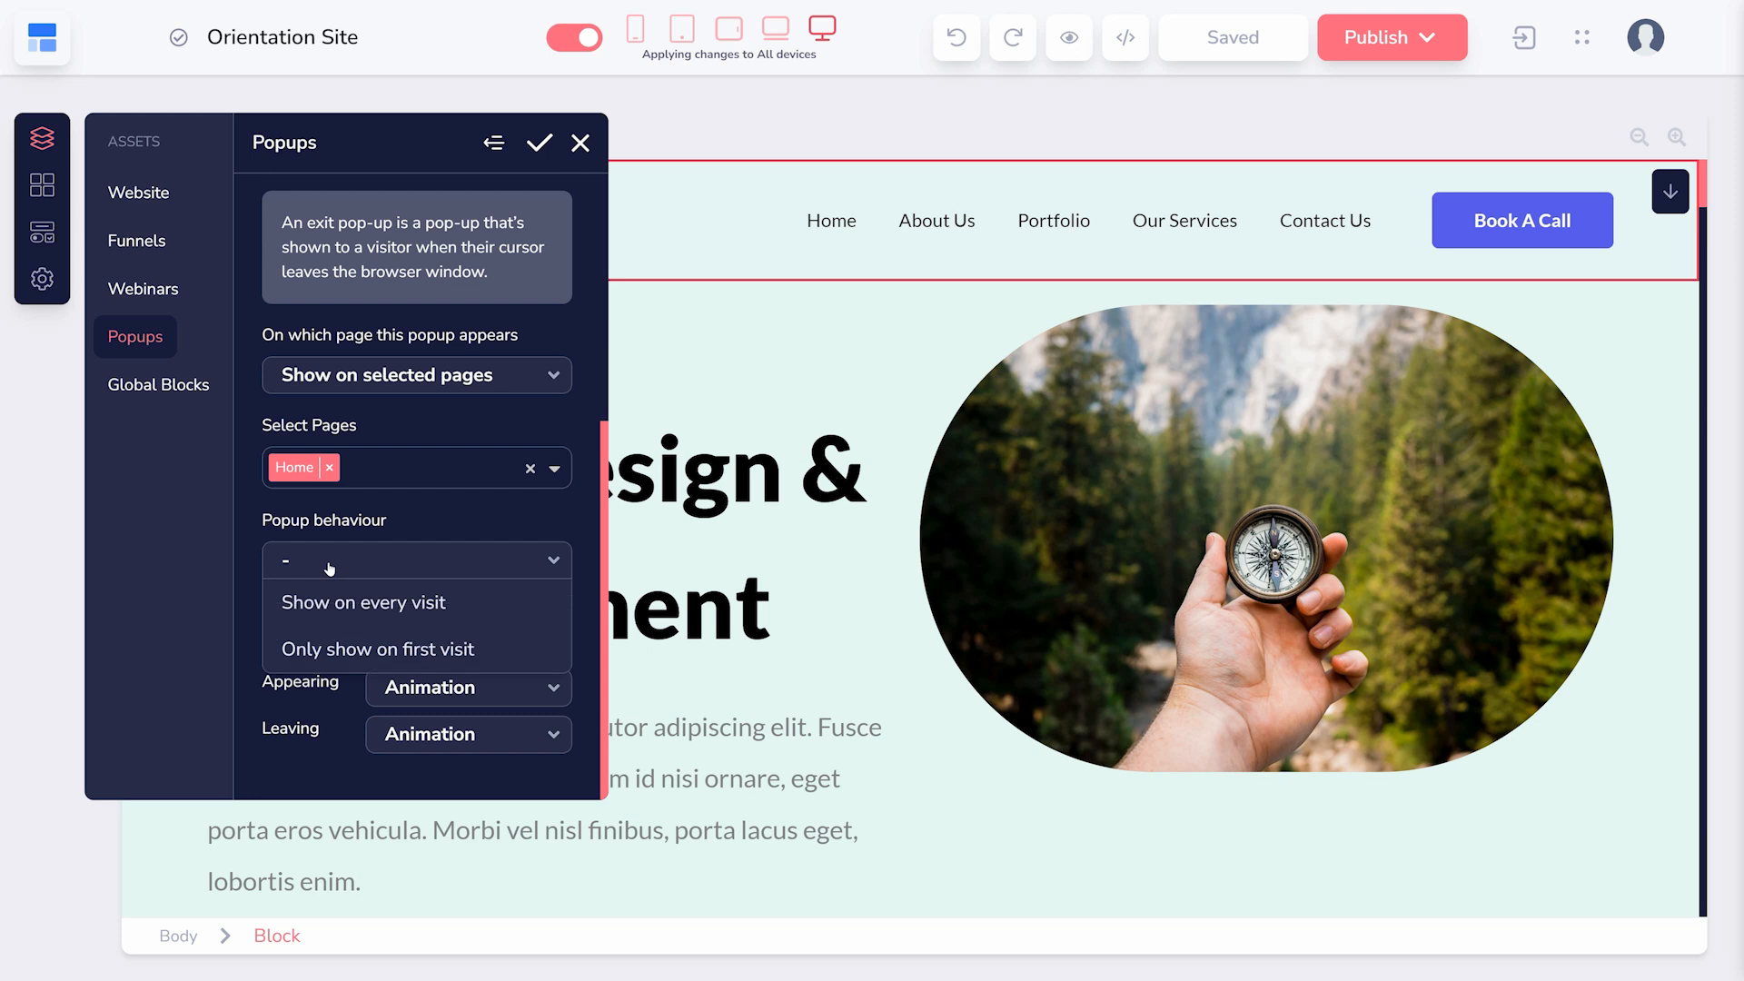
pyautogui.click(377, 648)
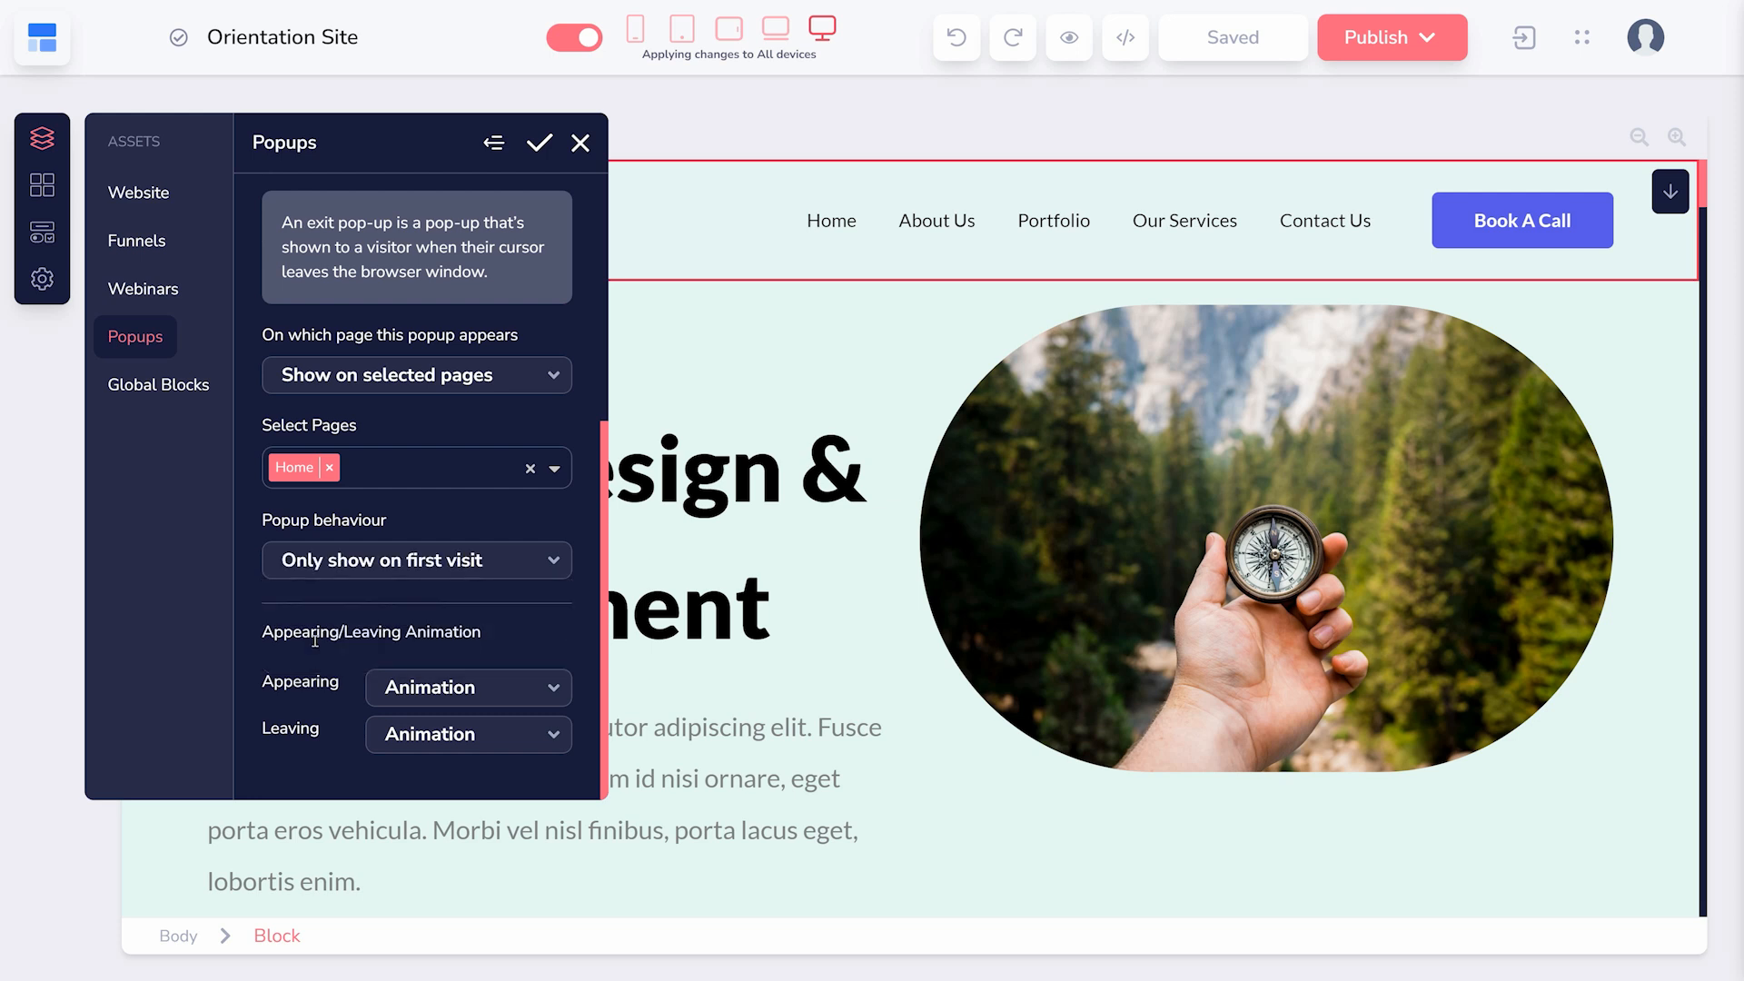